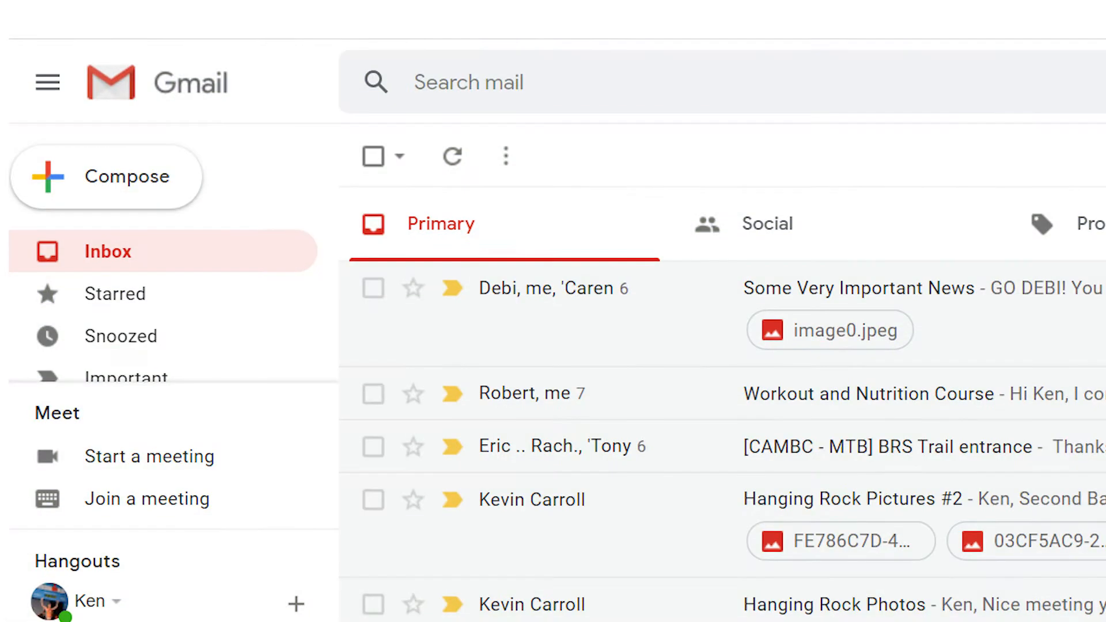
- Reach the Signature section of Gmail's General settings via the gear menu's See all settings
{"action": "scroll", "scroll_direction": "down", "scroll_amount": 3}
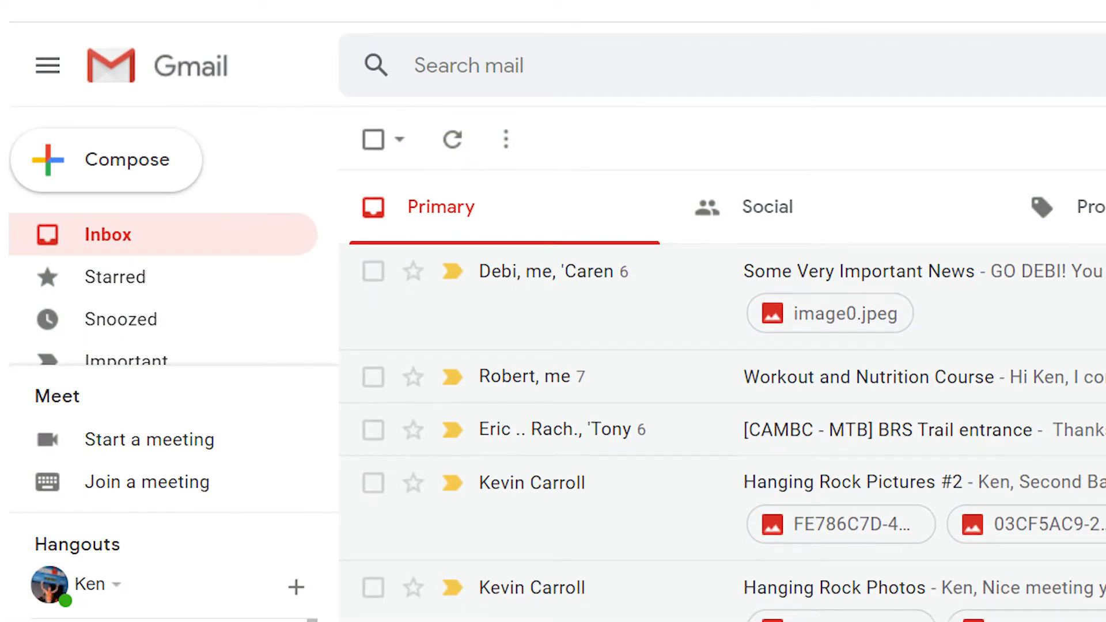
{"action": "scroll", "scroll_direction": "down", "scroll_amount": 3}
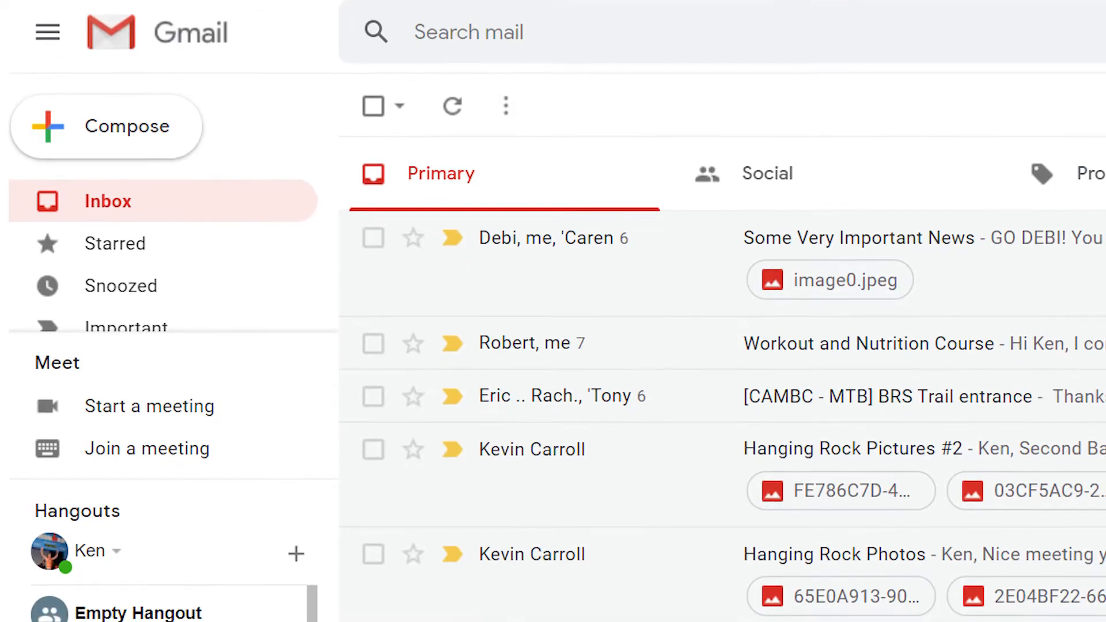
{"action": "scroll", "scroll_direction": "up", "scroll_amount": 3}
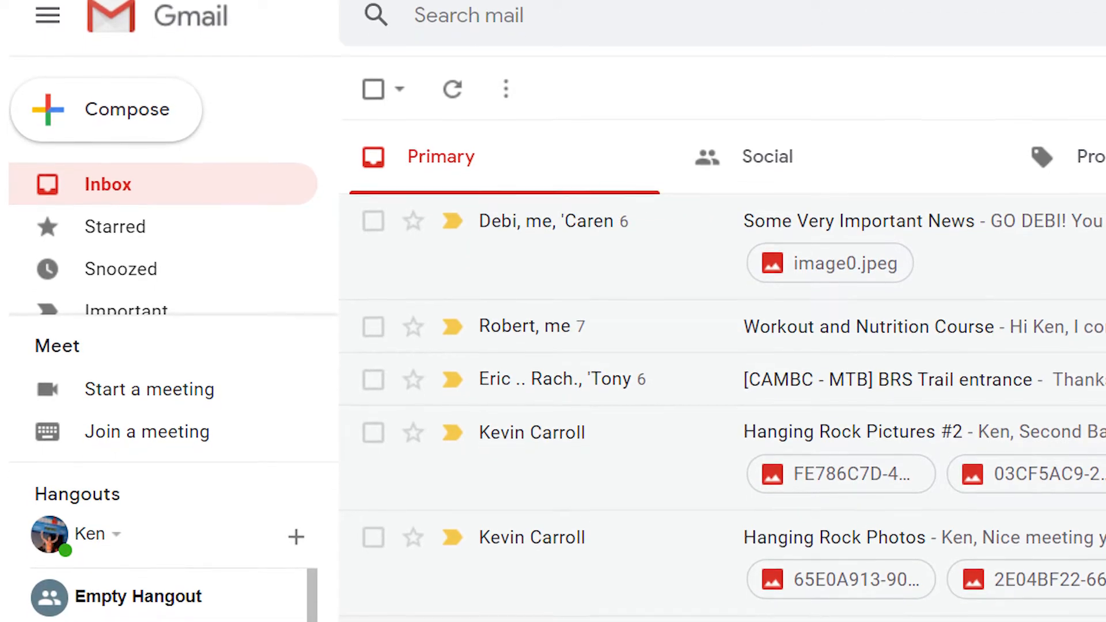
{"action": "left_click", "coordinate": [620, 102]}
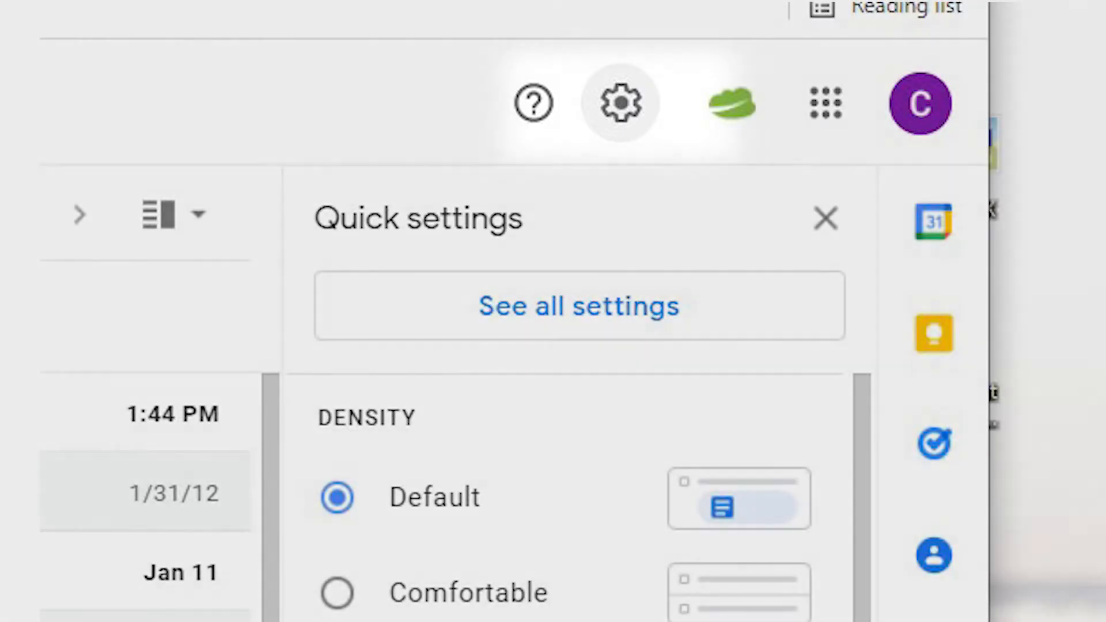
{"action": "left_click", "coordinate": [577, 305]}
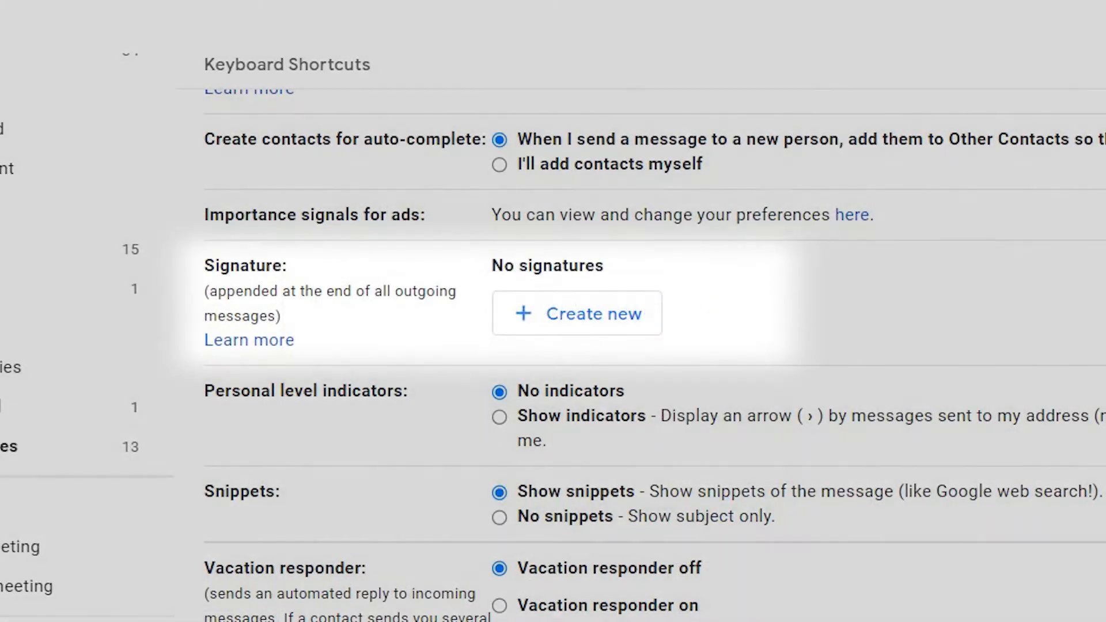
{"action": "left_click", "coordinate": [576, 313]}
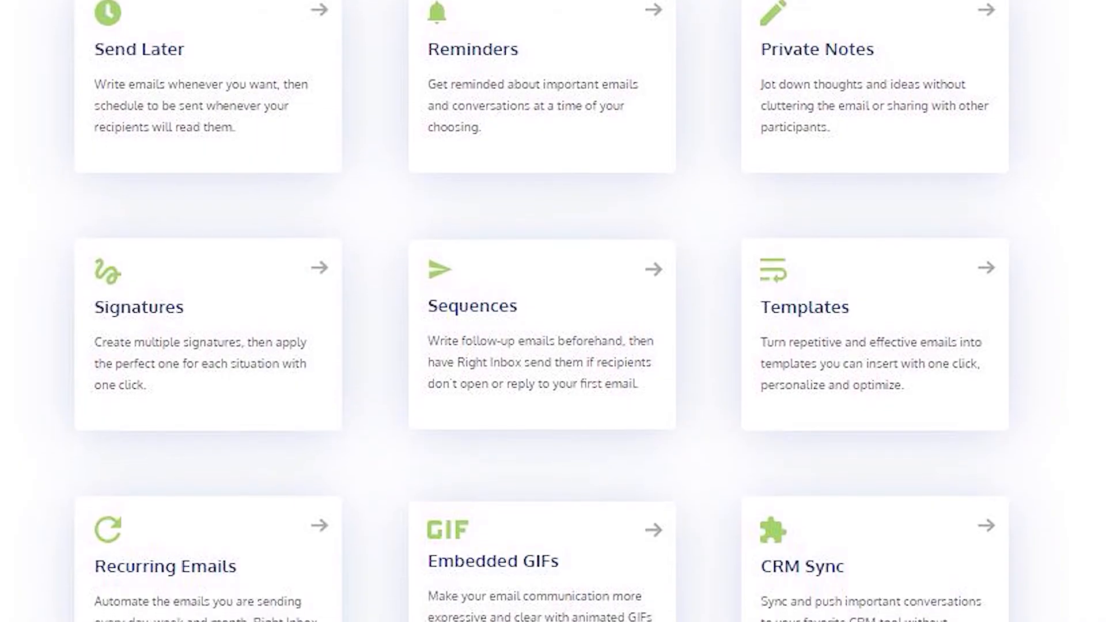
{"action": "scroll", "scroll_direction": "down", "scroll_amount": 3}
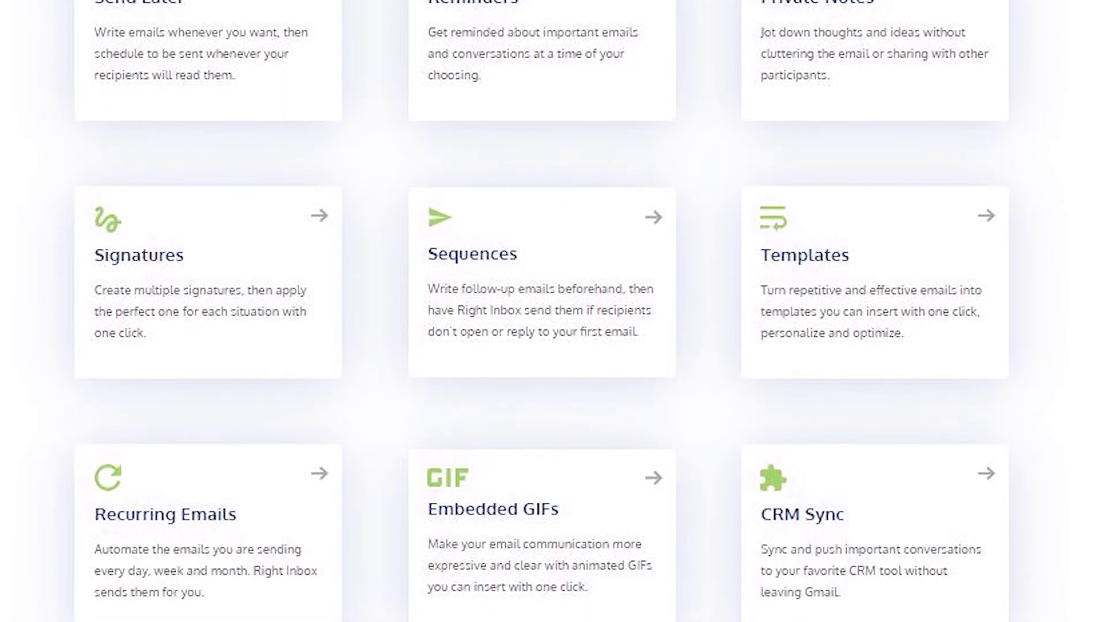
{"action": "scroll", "scroll_direction": "down", "scroll_amount": 3}
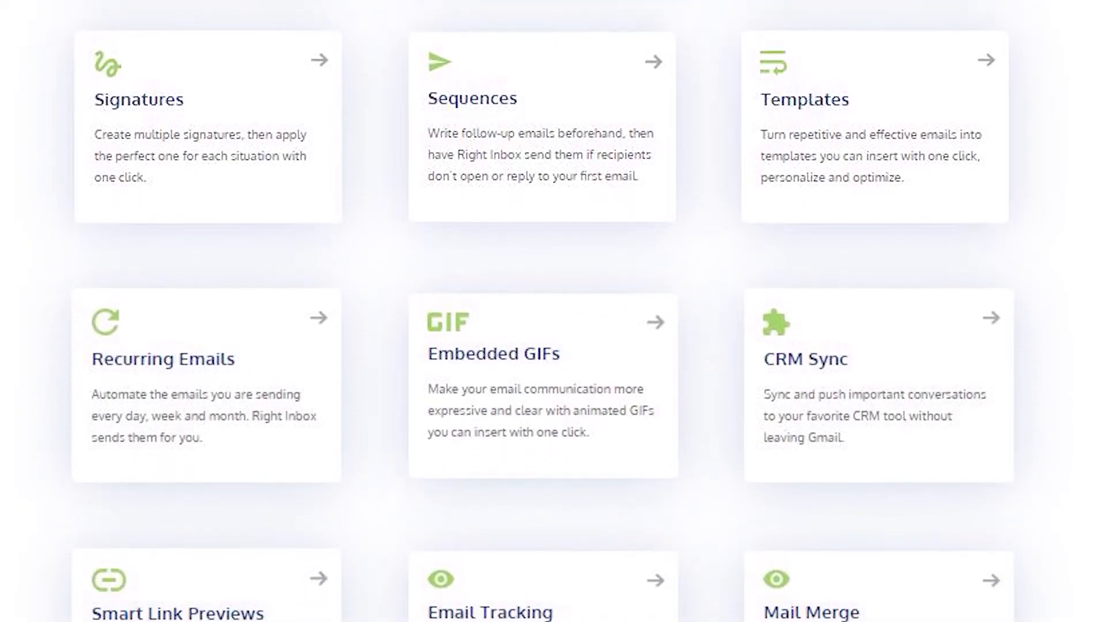
{"action": "scroll", "scroll_direction": "down", "scroll_amount": 3}
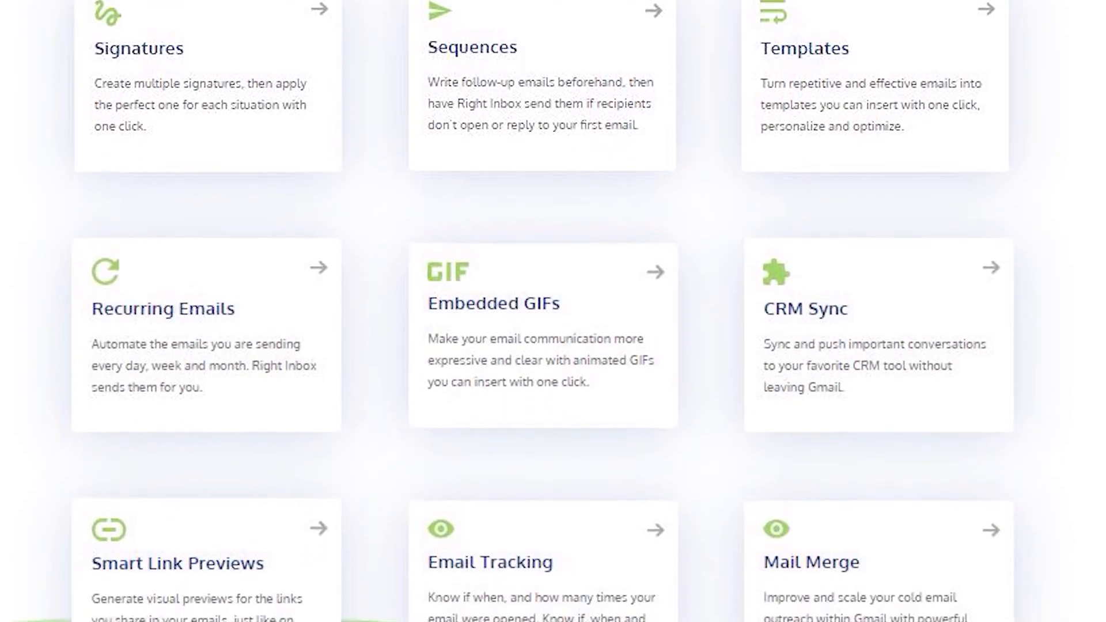
{"action": "scroll", "scroll_direction": "down", "scroll_amount": 3}
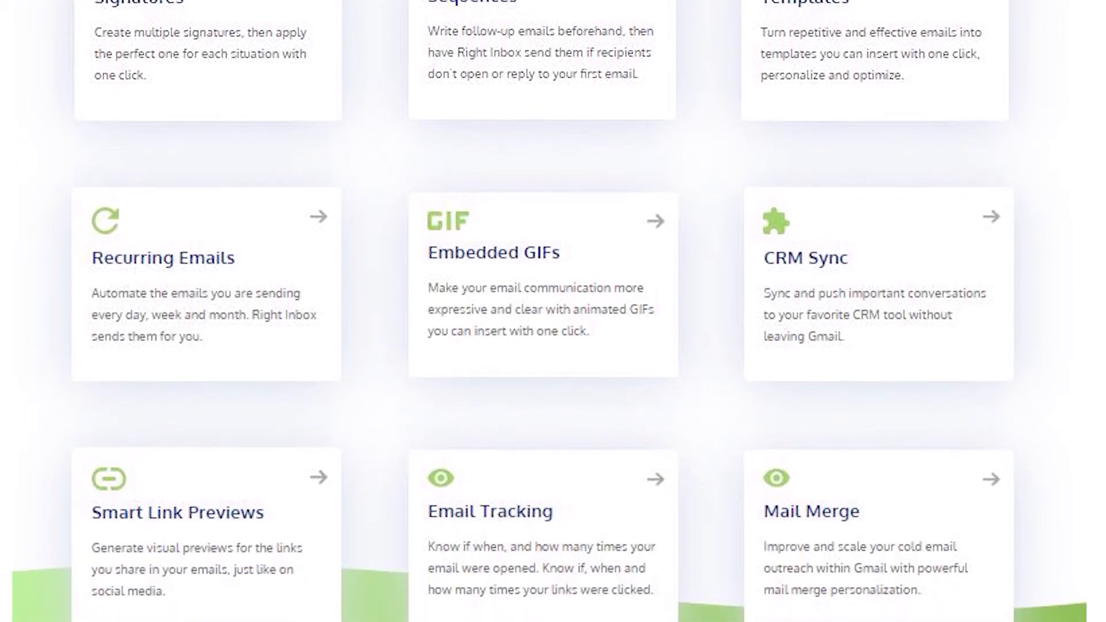